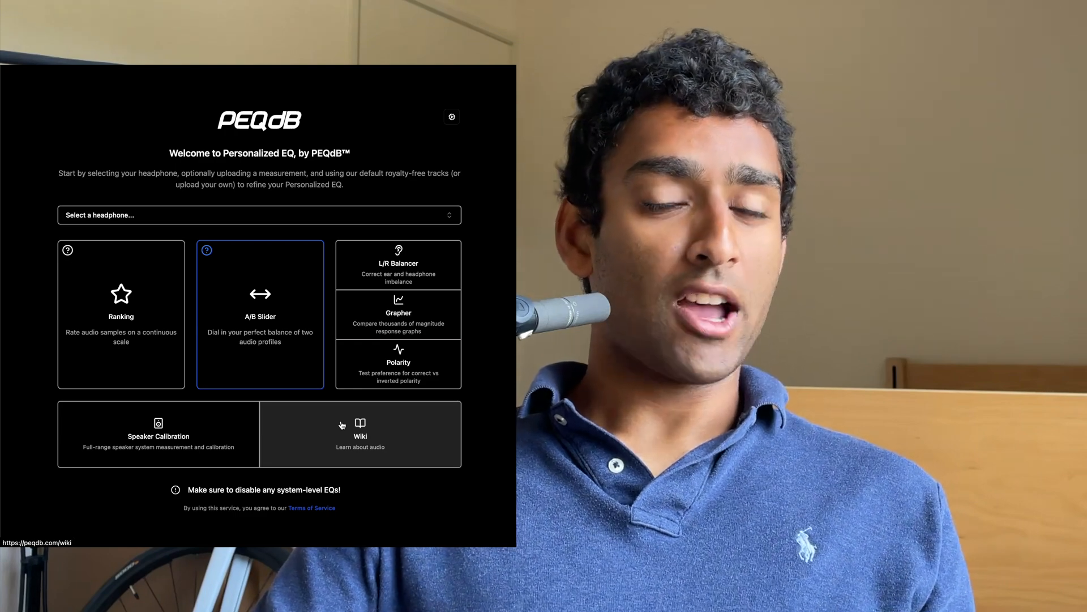
Open the Wiki card from the PEQdB welcome screen to reach the 'Learn about audio' landing page.
{"action": "left_click", "coordinate": [359, 433]}
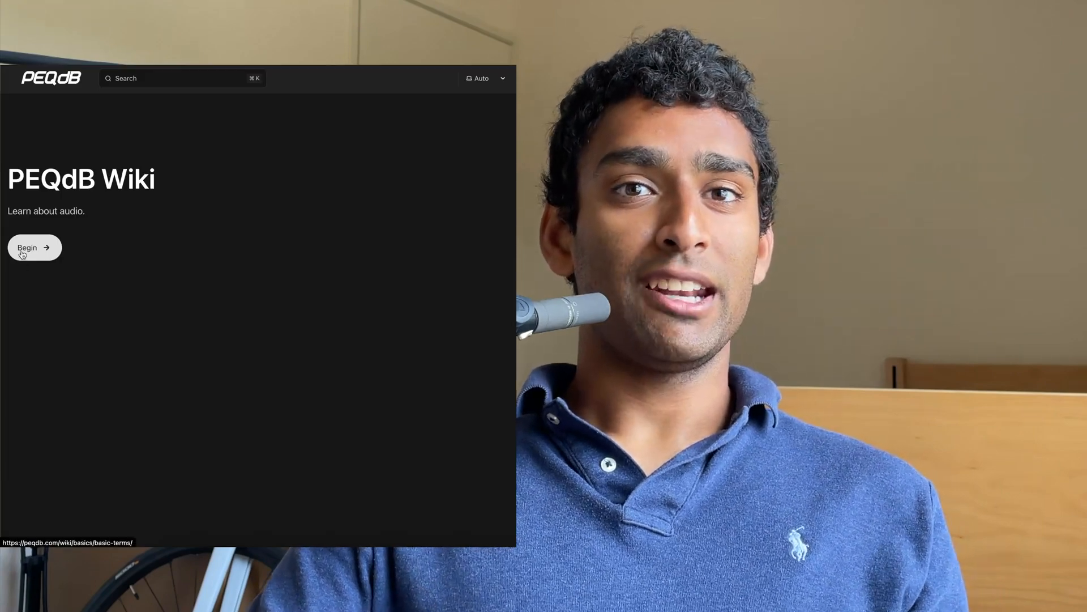
Begin the wiki to reach the Basic audio terminology table defining wave, sound wave and frequency response.
{"action": "left_click", "coordinate": [27, 247]}
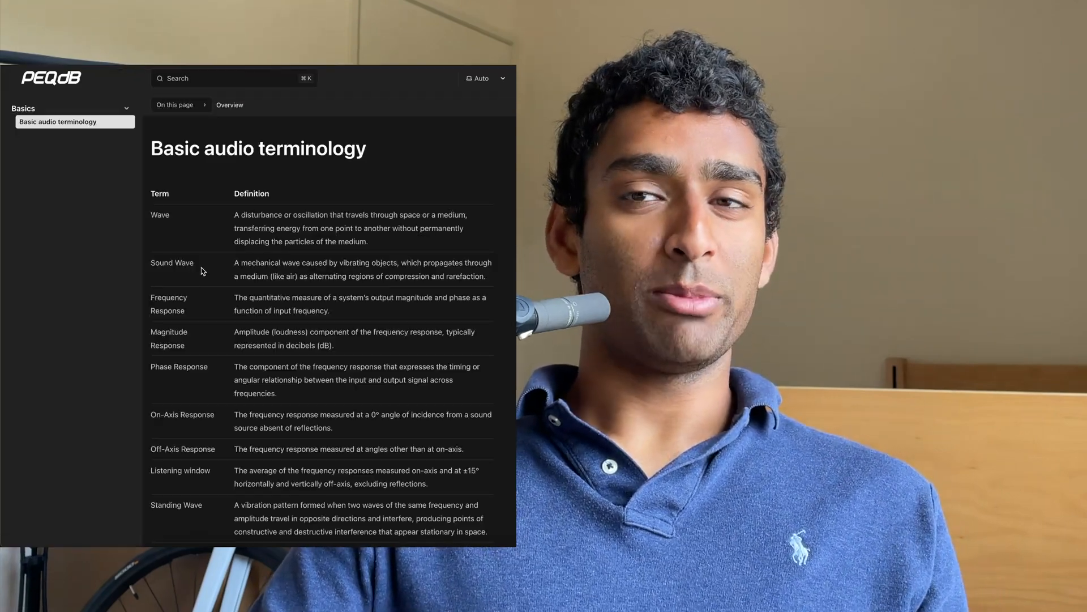
{"action": "scroll", "scroll_direction": "down", "scroll_amount": 3}
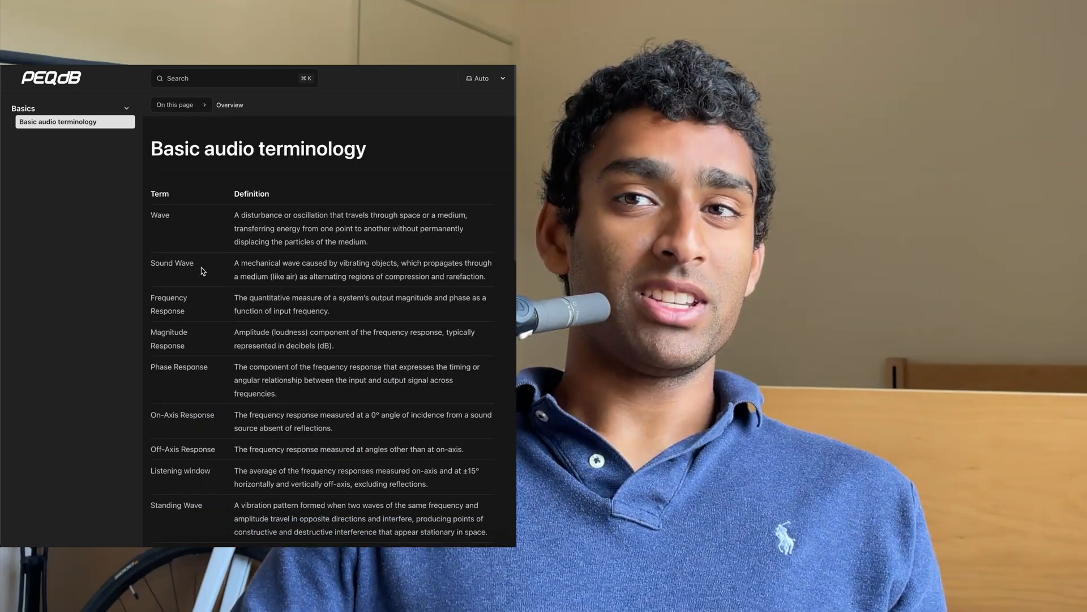
{"action": "scroll", "scroll_direction": "down", "scroll_amount": 3}
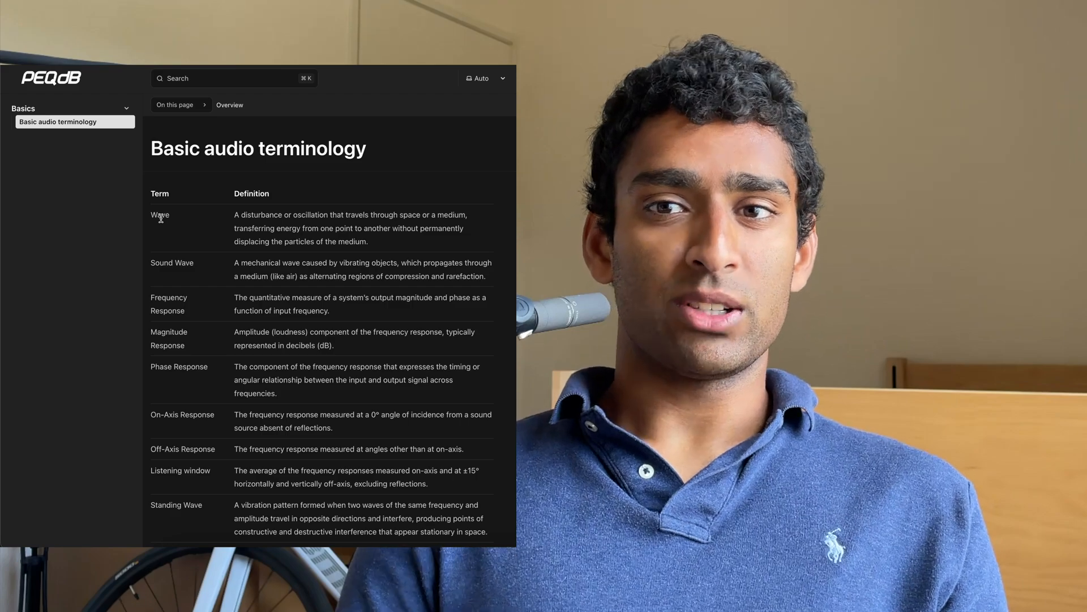
Scroll the terminology table past room mode and Schroeder frequency down to the HRTF entry.
{"action": "scroll", "scroll_direction": "down", "scroll_amount": 3}
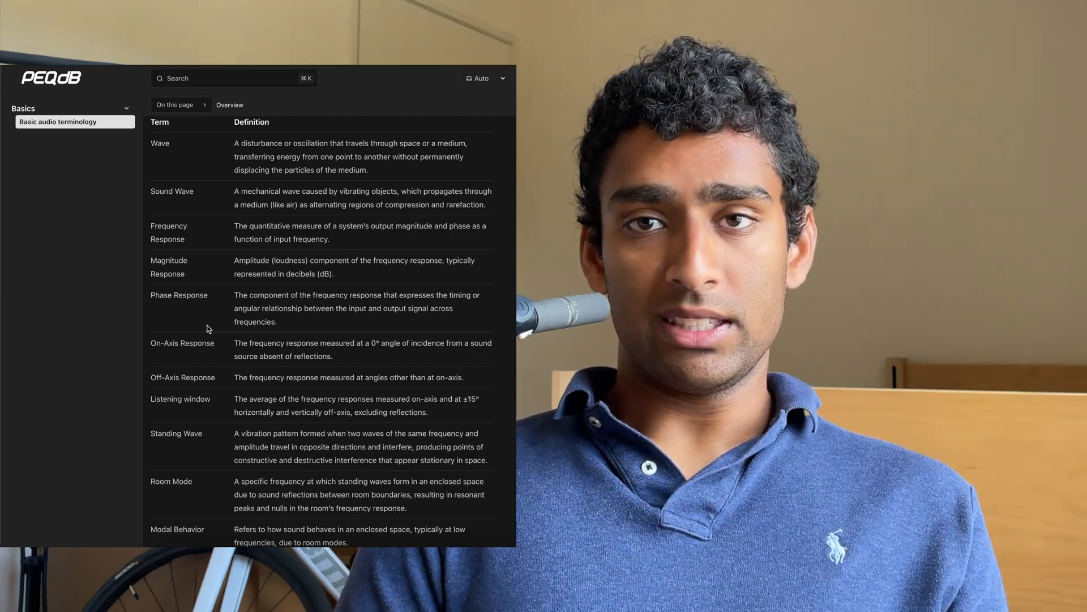
{"action": "scroll", "scroll_direction": "down", "scroll_amount": 3}
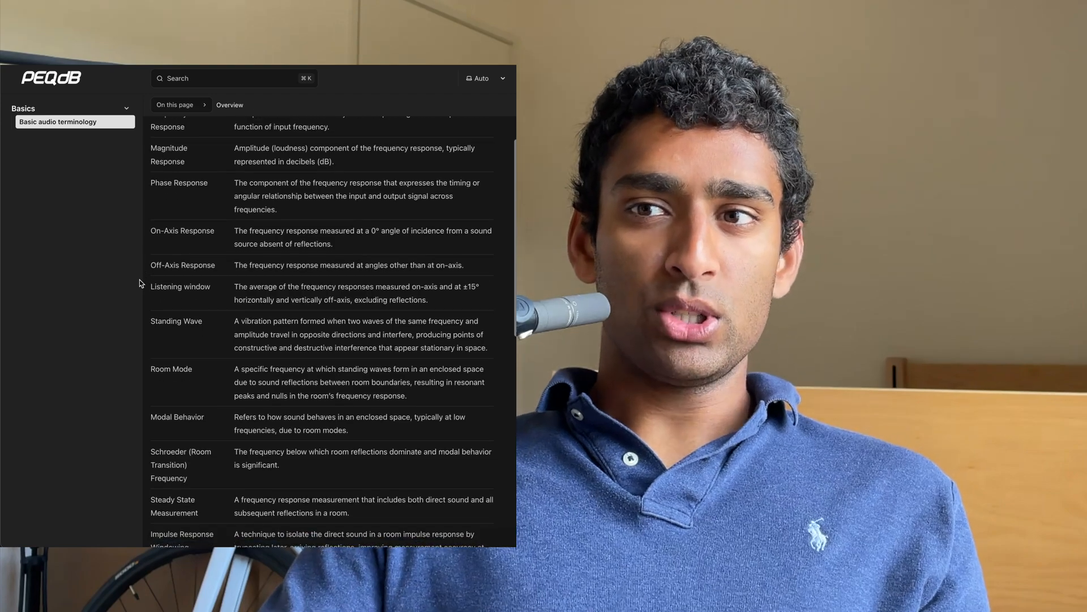
{"action": "scroll", "scroll_direction": "down", "scroll_amount": 3}
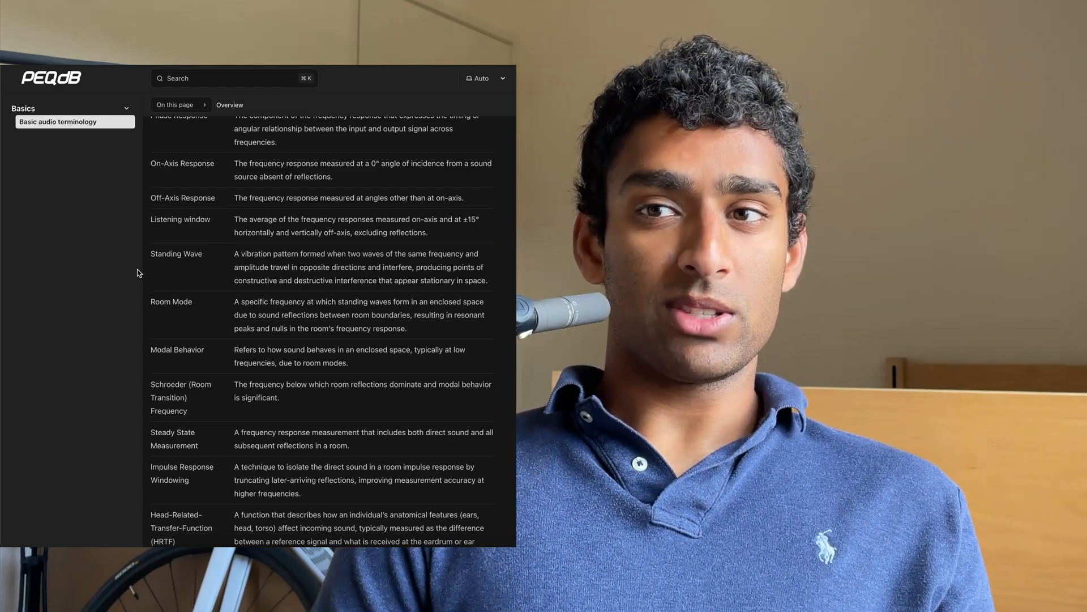
Scroll to the table's end, past diffuse field, transducer and polarity to Absolute Polarity.
{"action": "scroll", "scroll_direction": "down", "scroll_amount": 3}
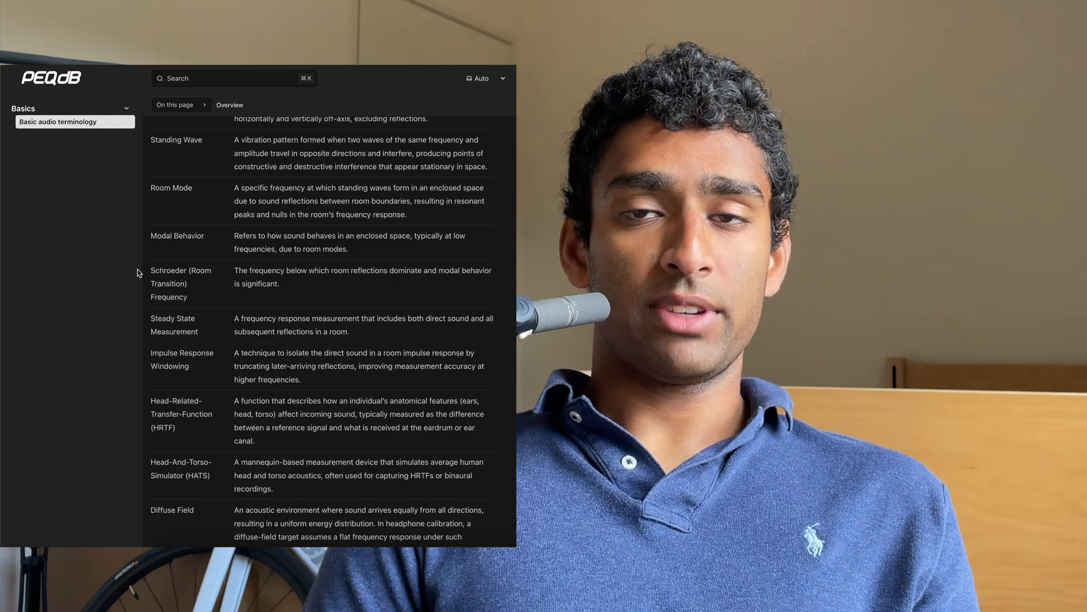
{"action": "scroll", "scroll_direction": "down", "scroll_amount": 3}
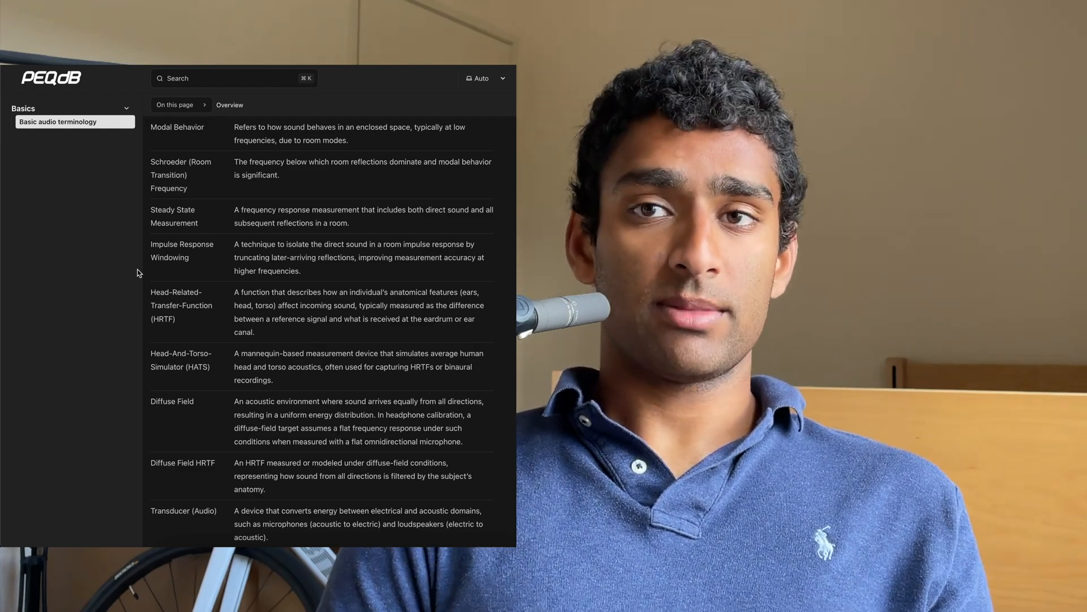
{"action": "scroll", "scroll_direction": "down", "scroll_amount": 3}
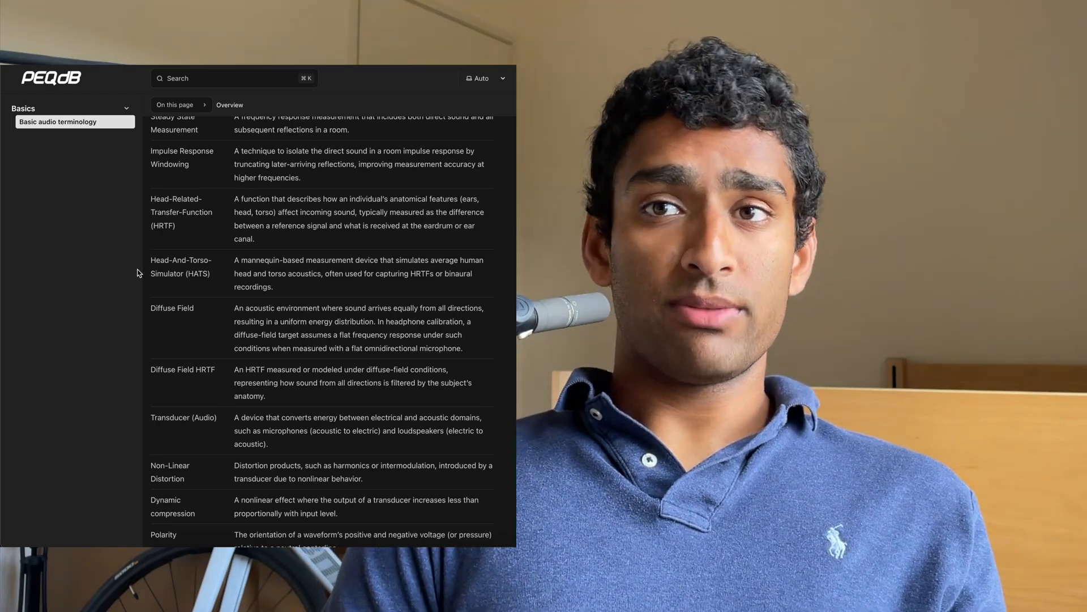
{"action": "scroll", "scroll_direction": "down", "scroll_amount": 3}
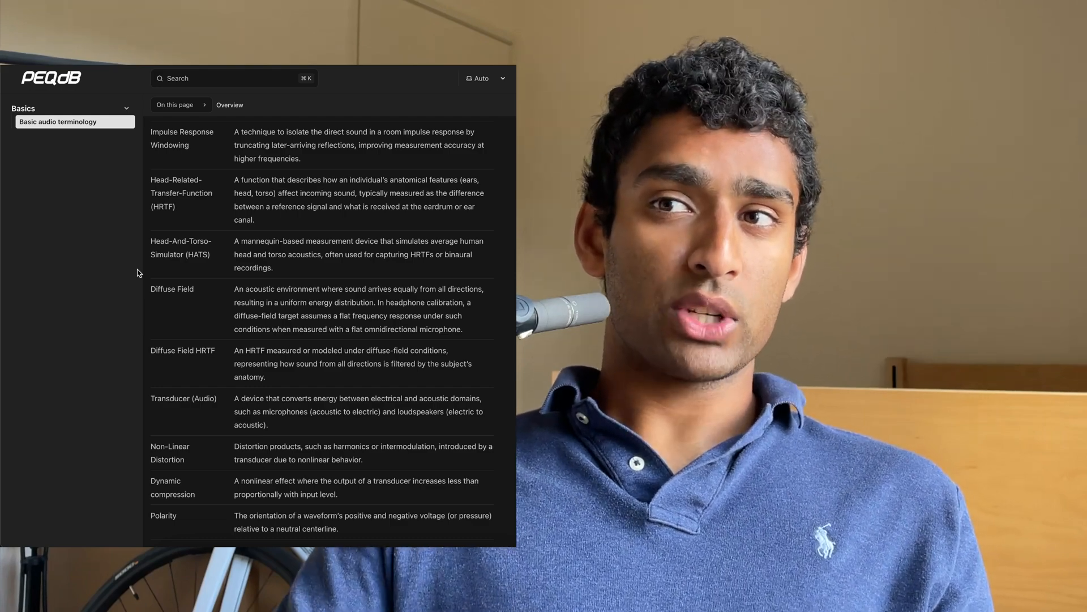
{"action": "scroll", "scroll_direction": "down", "scroll_amount": 3}
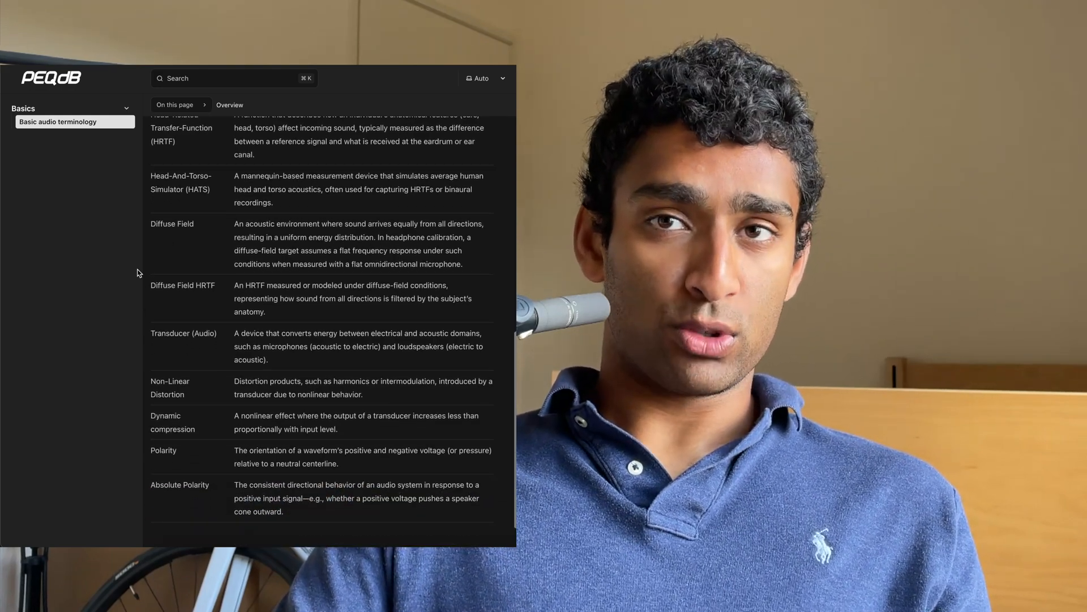